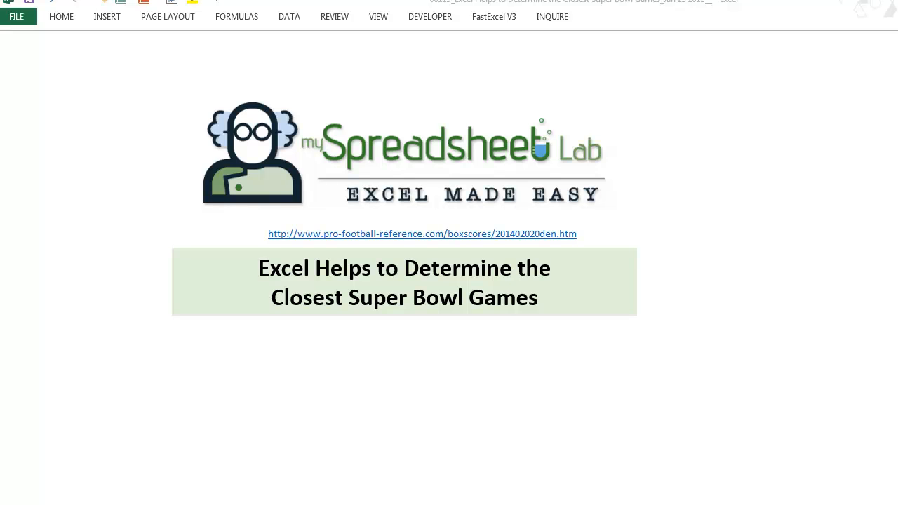
mouse_move(284, 233)
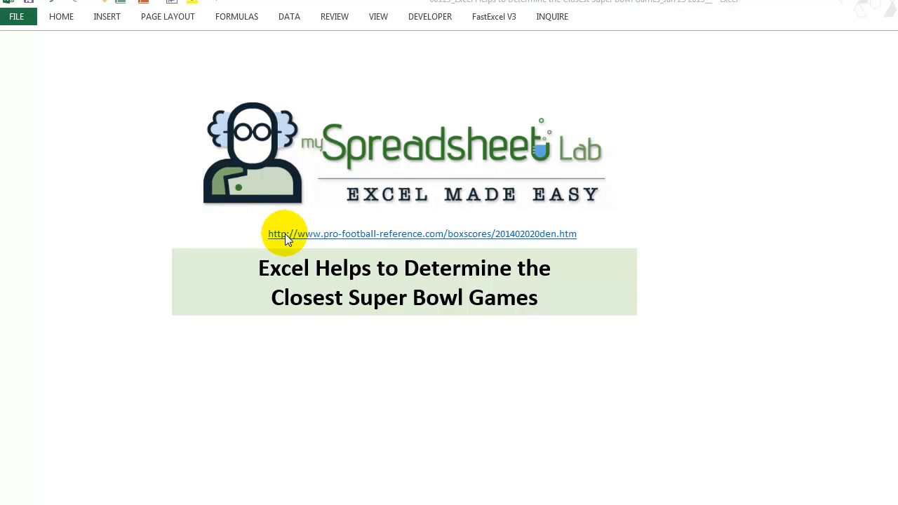
Follow the Super Bowl XLVIII link and scroll to the first-quarter Full Play-By-Play table
left_click(421, 233)
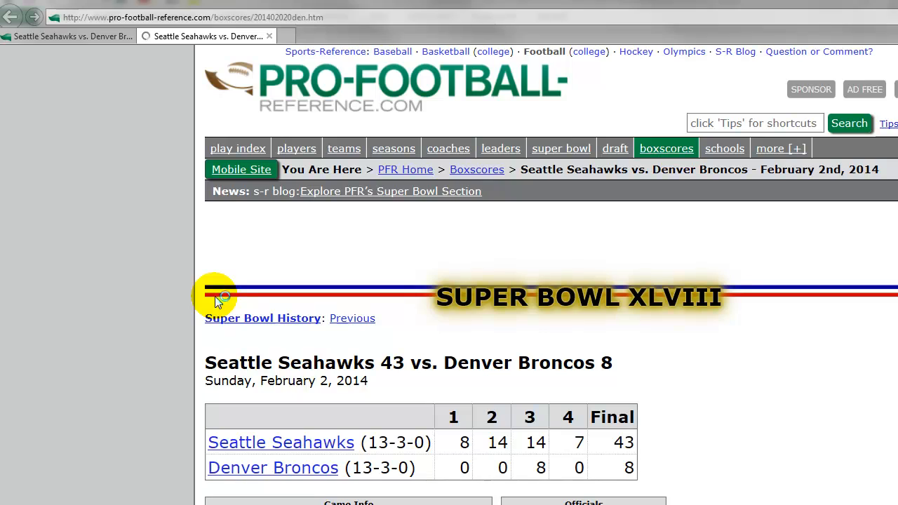
scroll("down", 3)
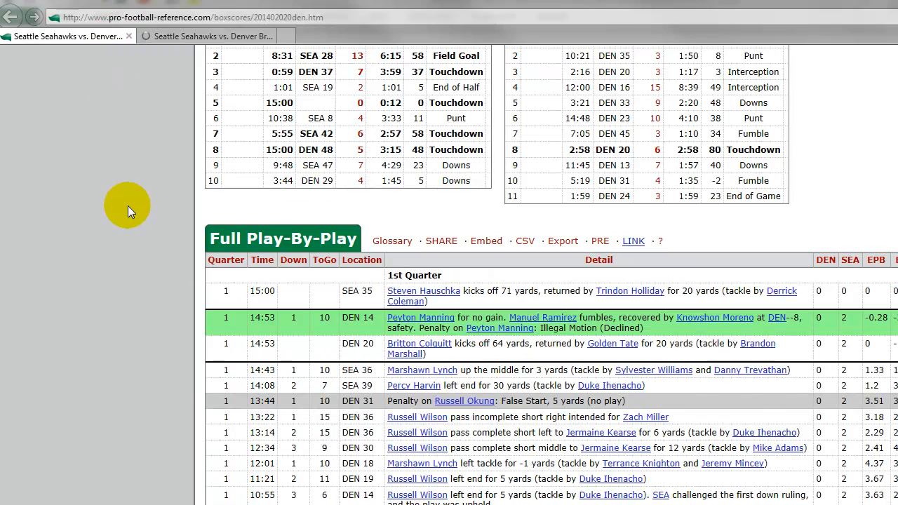
scroll("up", 3)
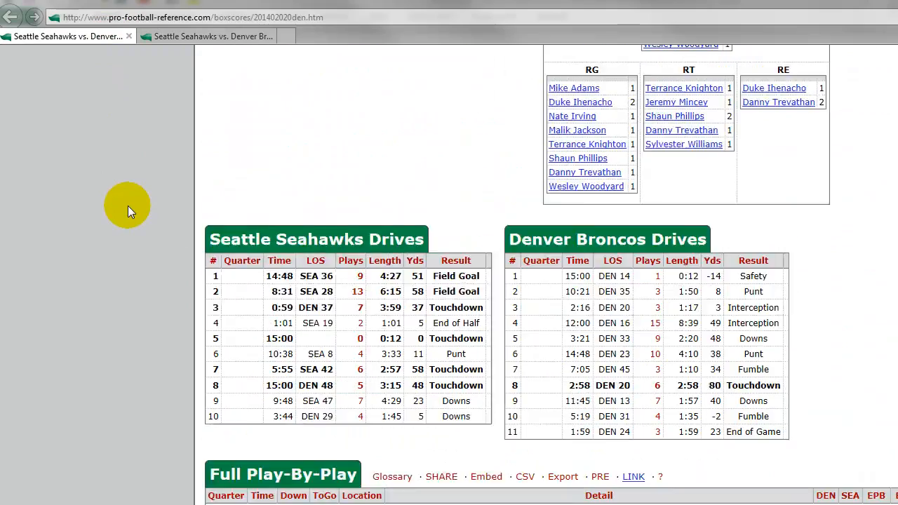
scroll("down", 3)
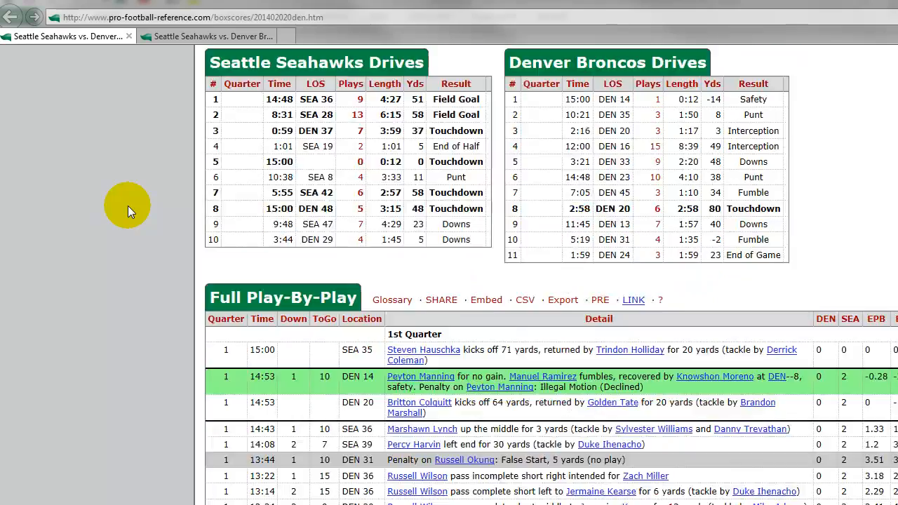
scroll("down", 3)
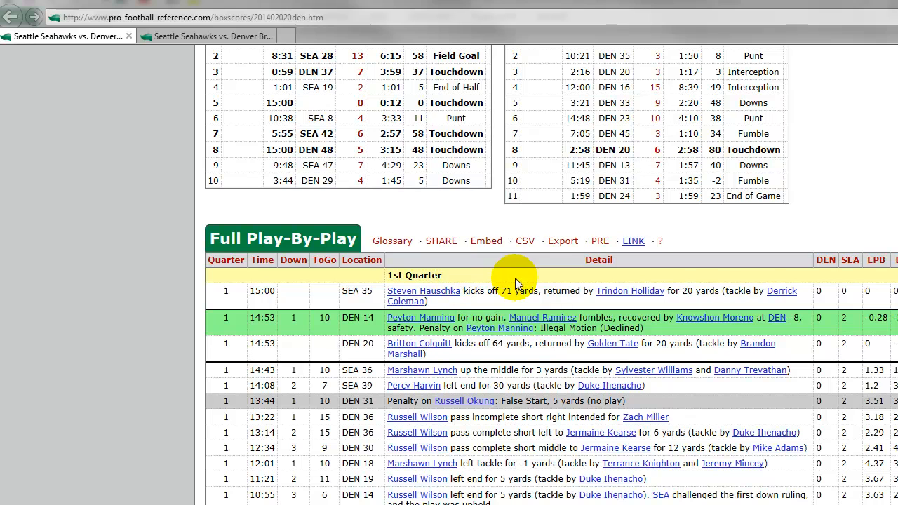
mouse_move(562, 241)
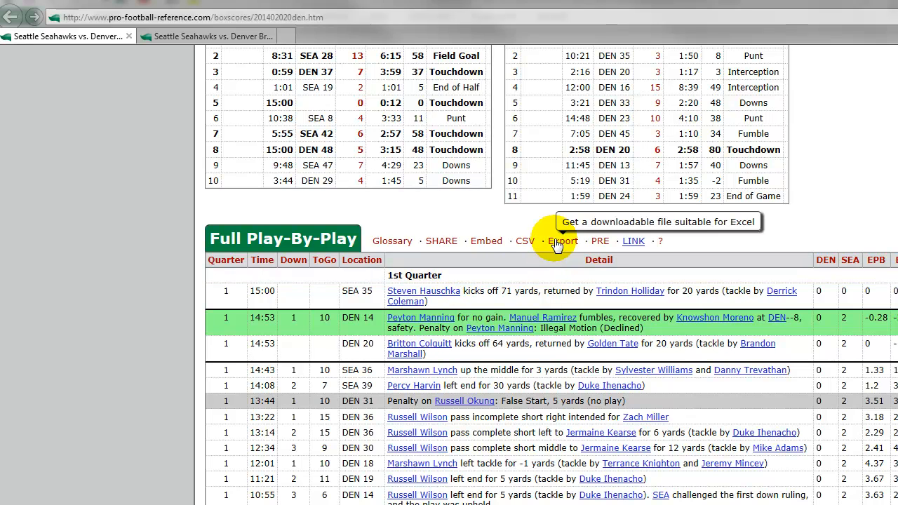
mouse_move(115, 368)
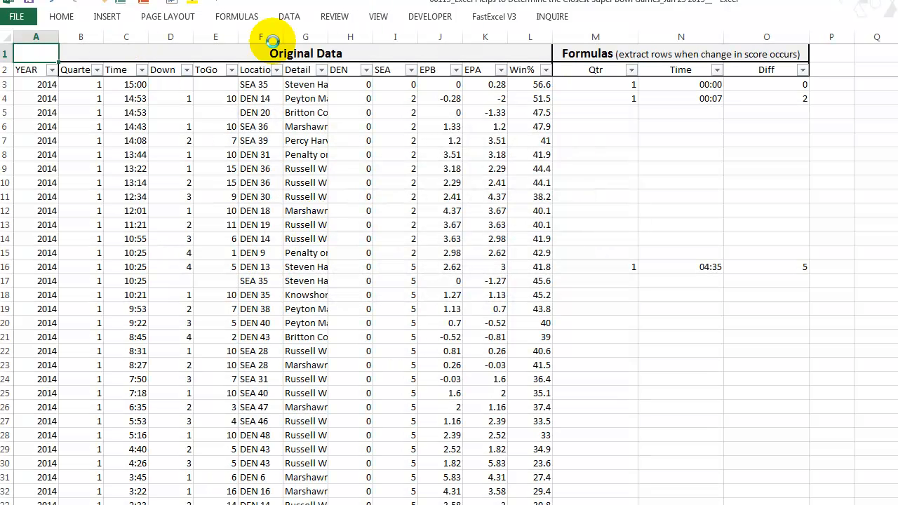
mouse_move(326, 256)
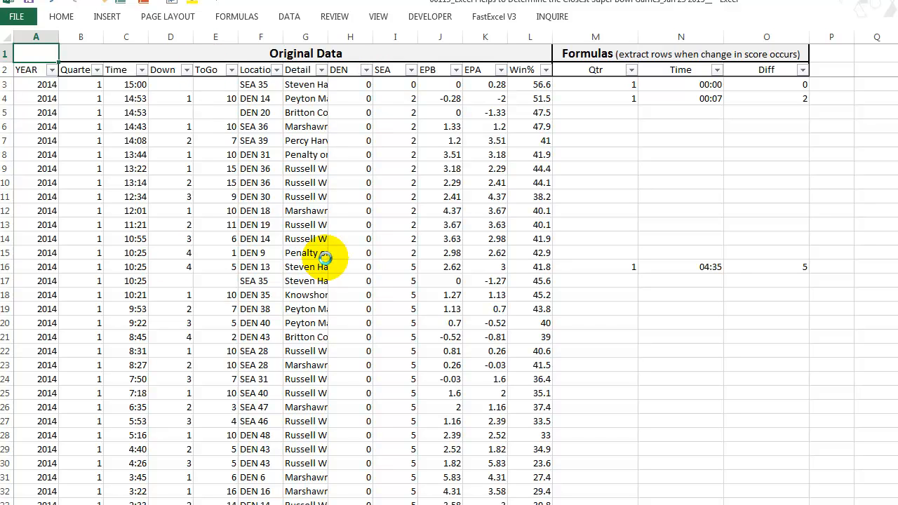
mouse_move(654, 196)
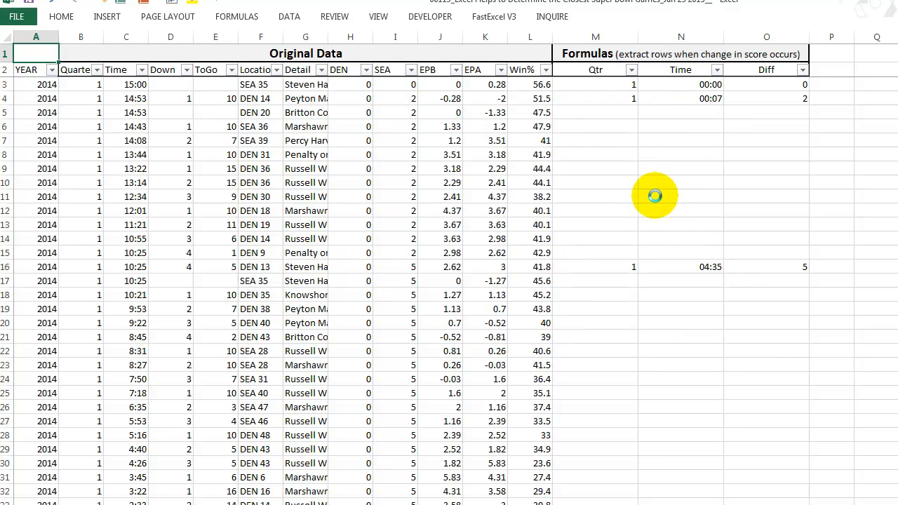
mouse_move(695, 173)
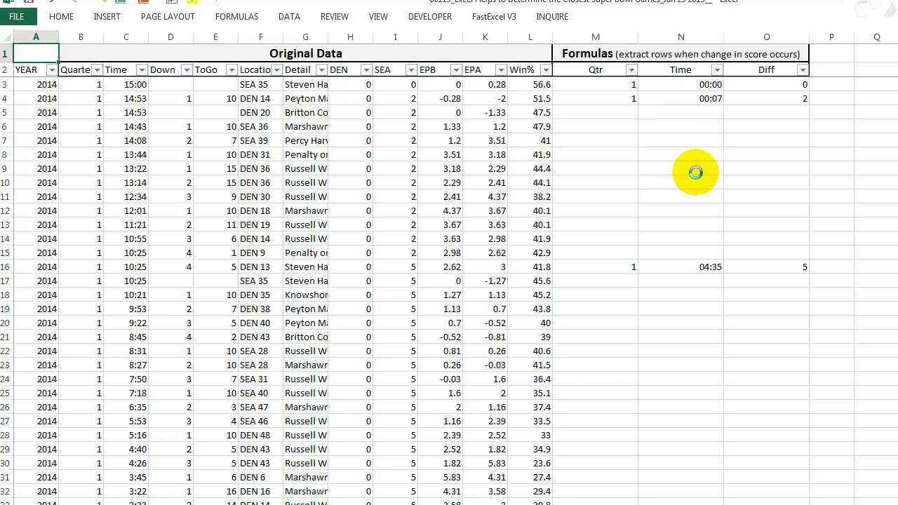
mouse_move(636, 117)
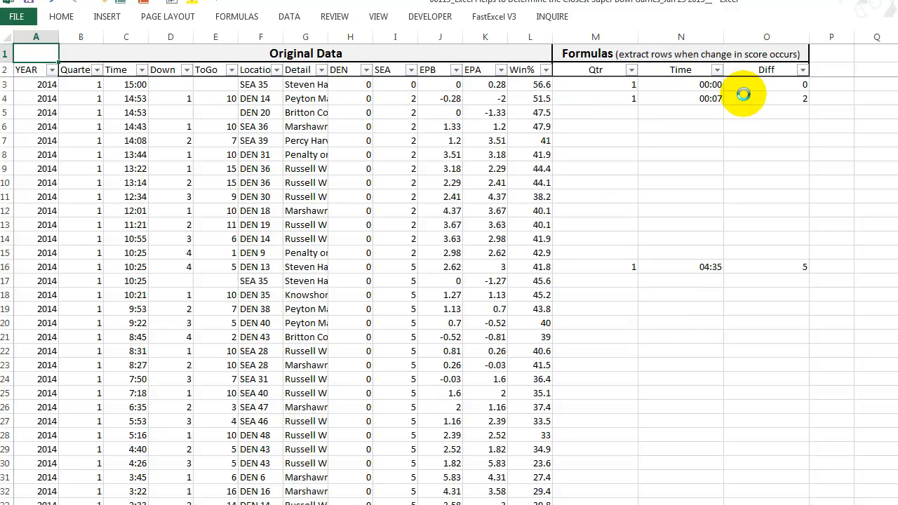
mouse_move(406, 243)
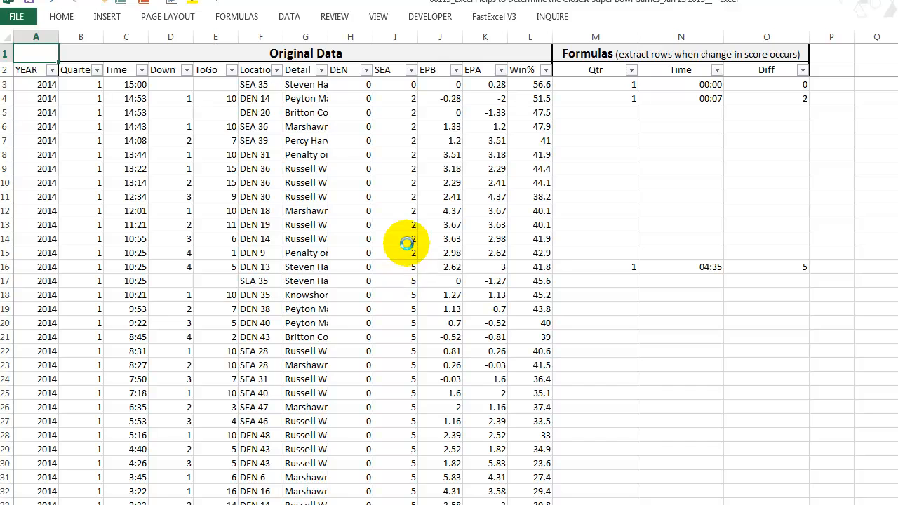
mouse_move(408, 267)
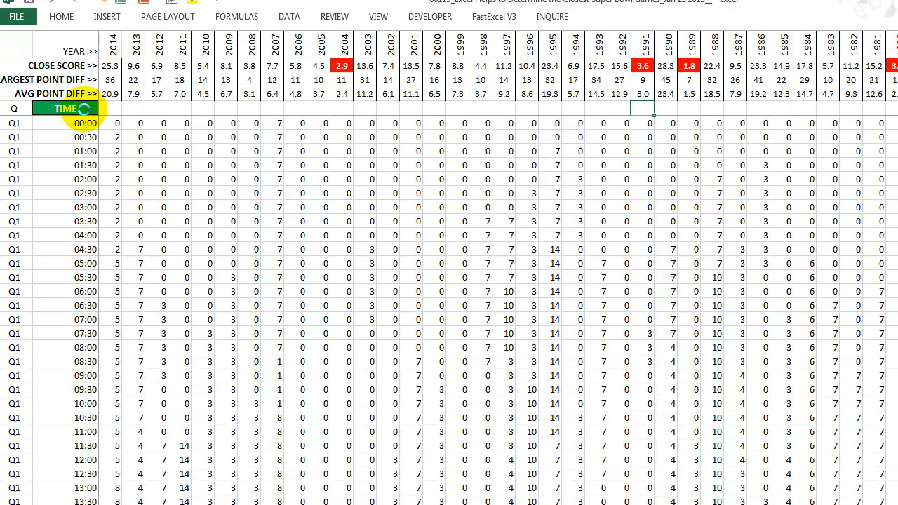
mouse_move(70, 148)
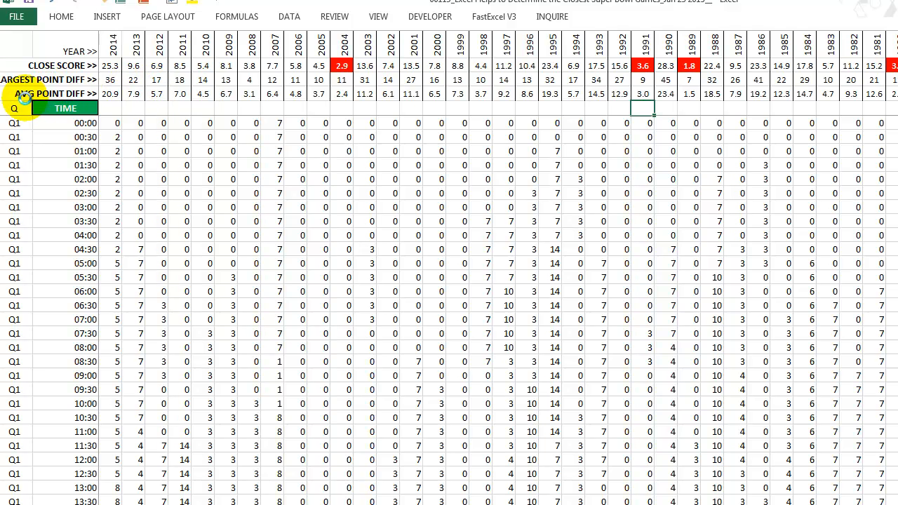
left_click(642, 94)
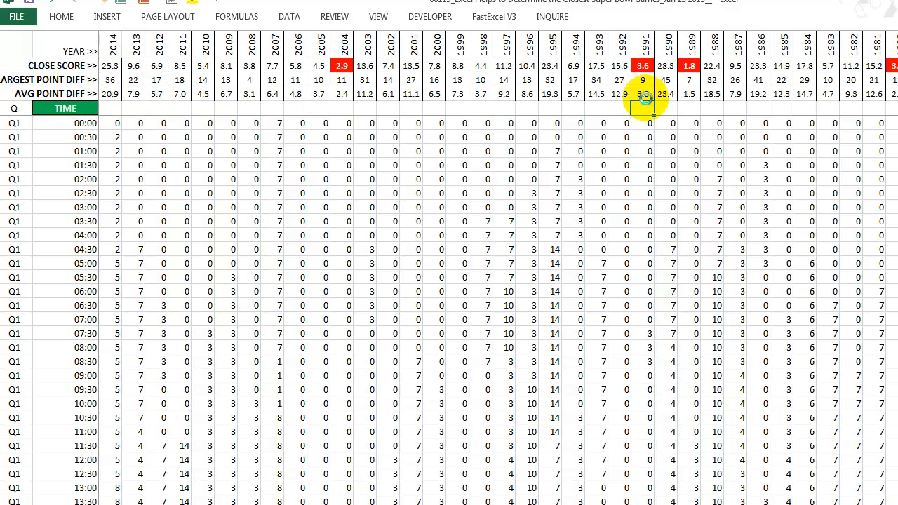
left_click(133, 70)
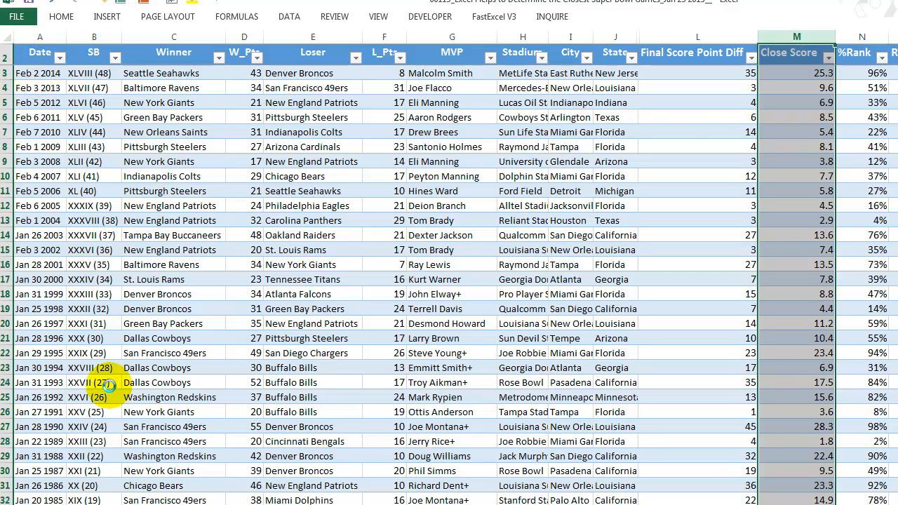
mouse_move(801, 140)
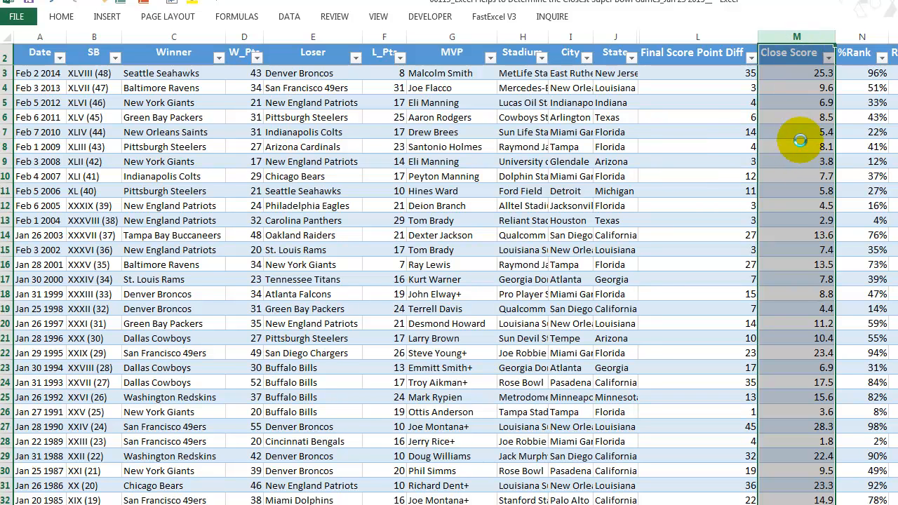
mouse_move(715, 269)
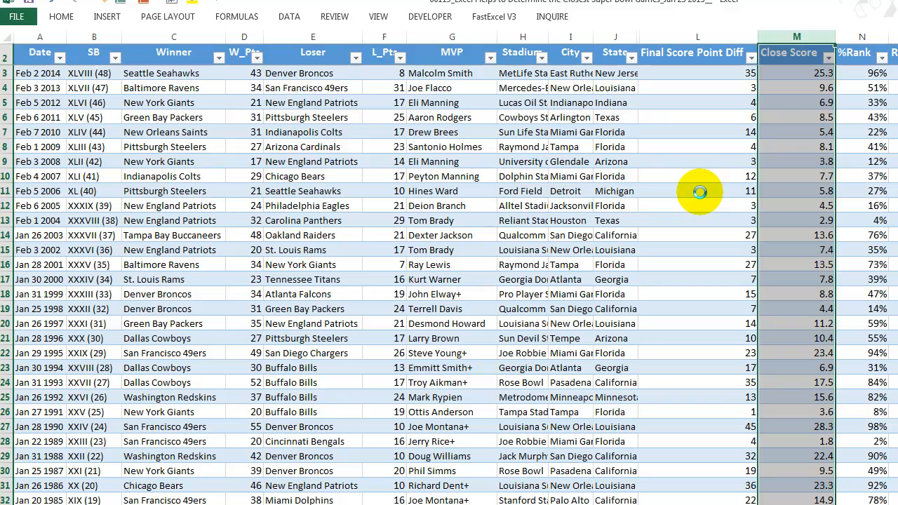
mouse_move(724, 42)
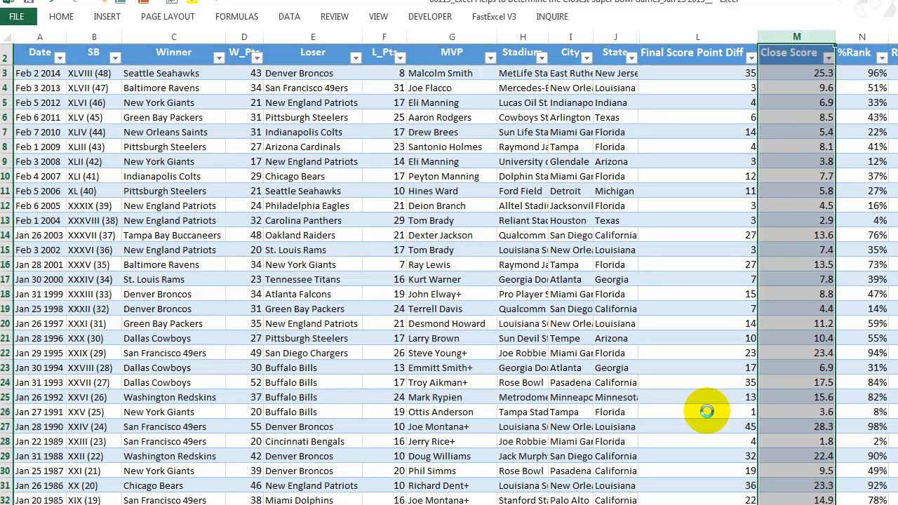
mouse_move(706, 402)
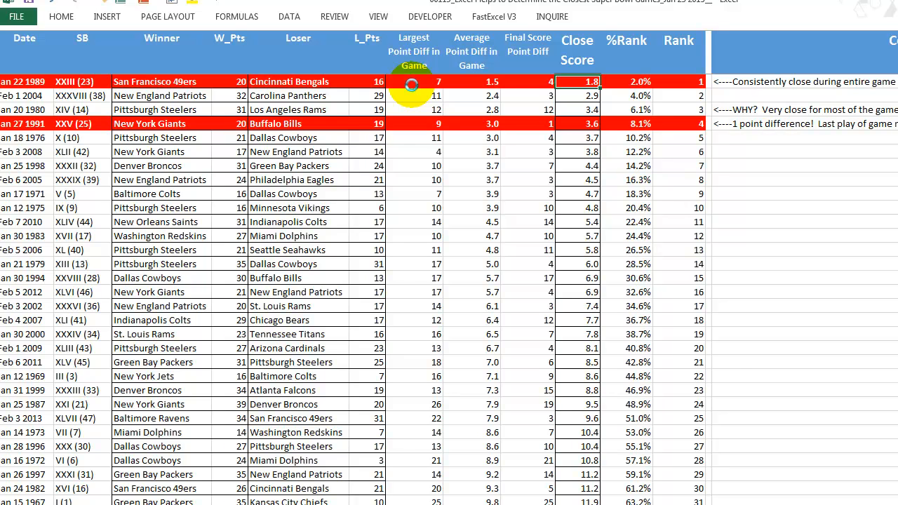
mouse_move(664, 349)
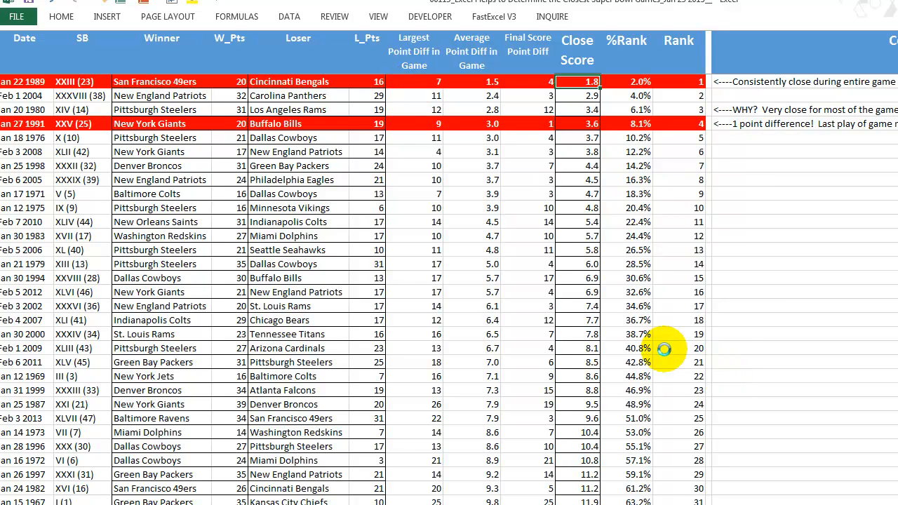
mouse_move(663, 348)
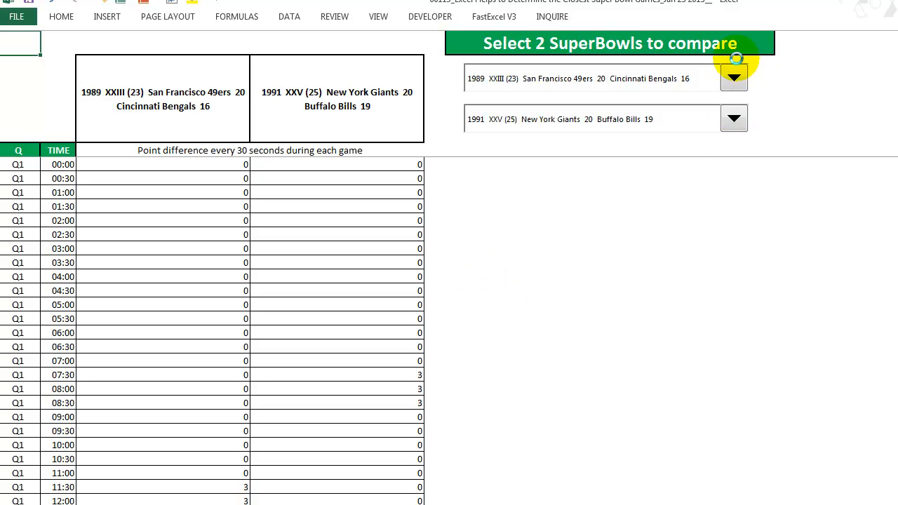
mouse_move(157, 224)
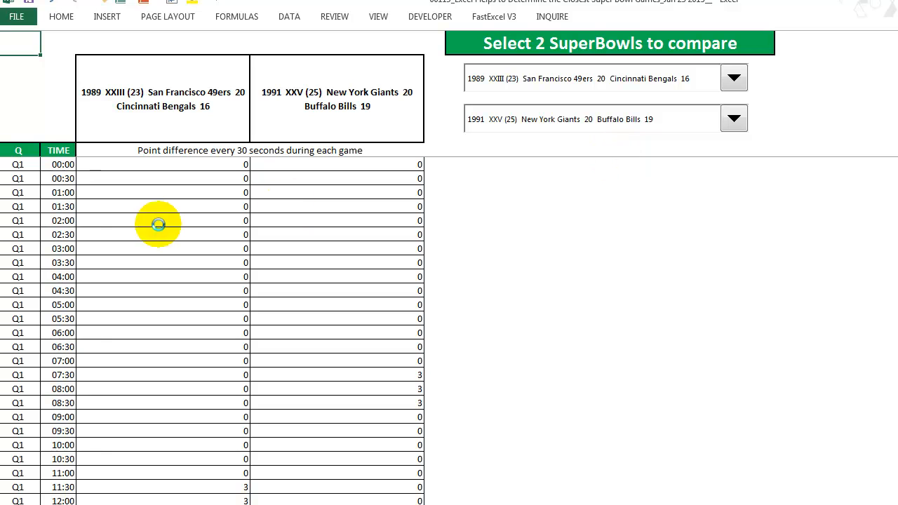
mouse_move(320, 228)
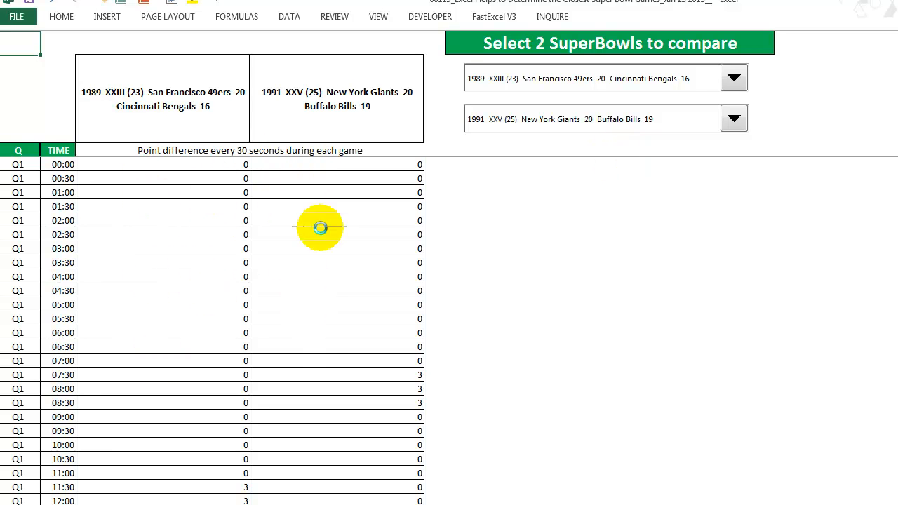
mouse_move(202, 272)
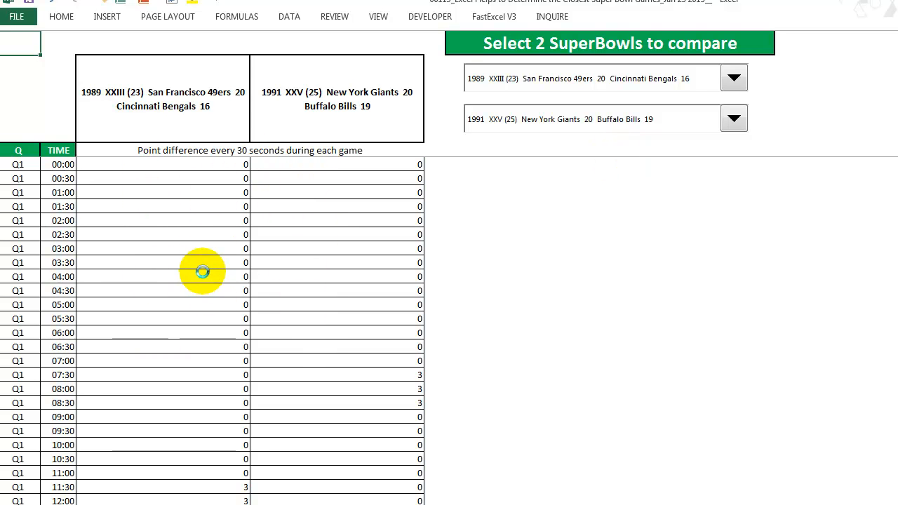
mouse_move(315, 223)
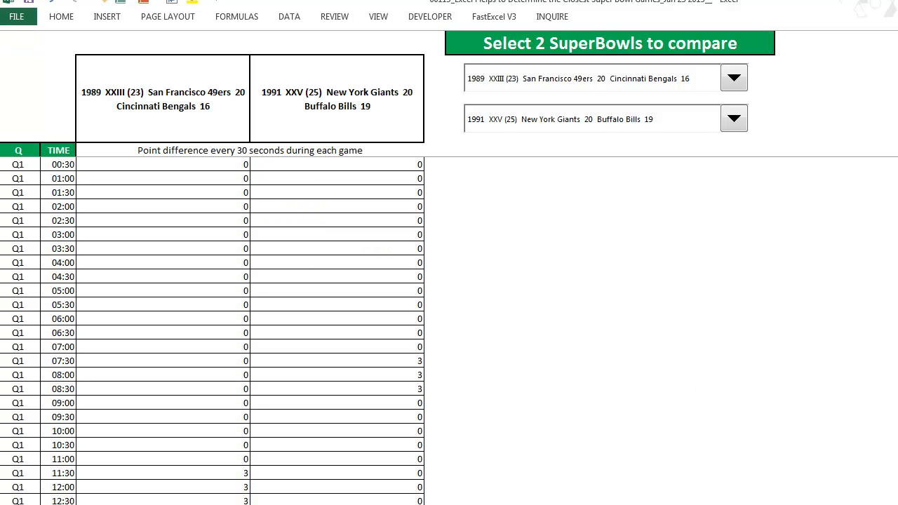
scroll("down", 3)
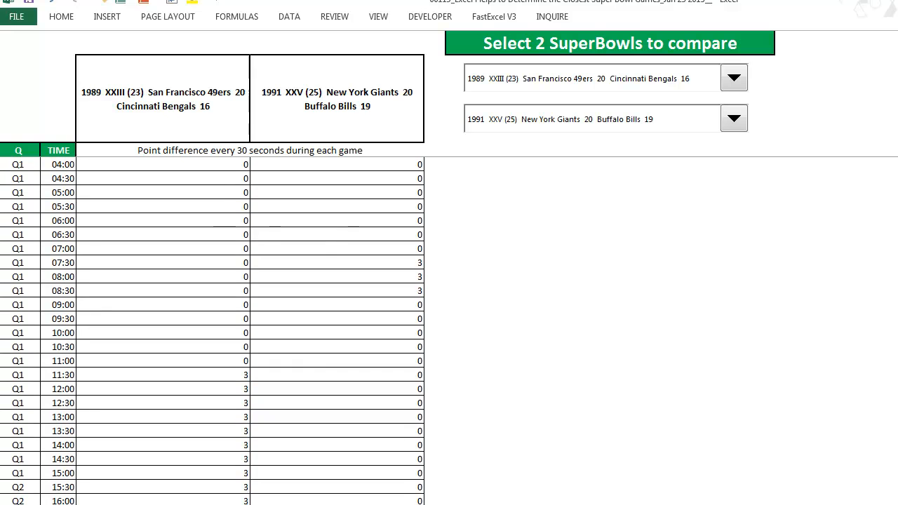
scroll("down", 3)
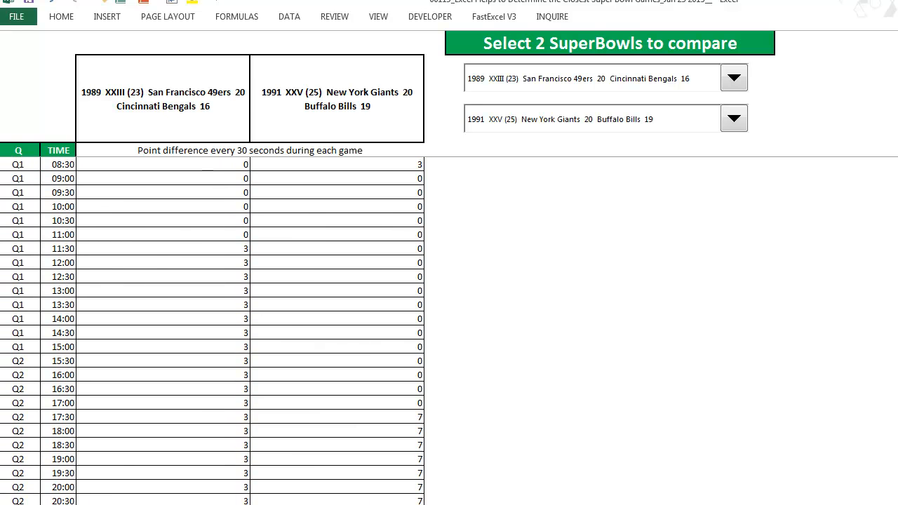
scroll("down", 3)
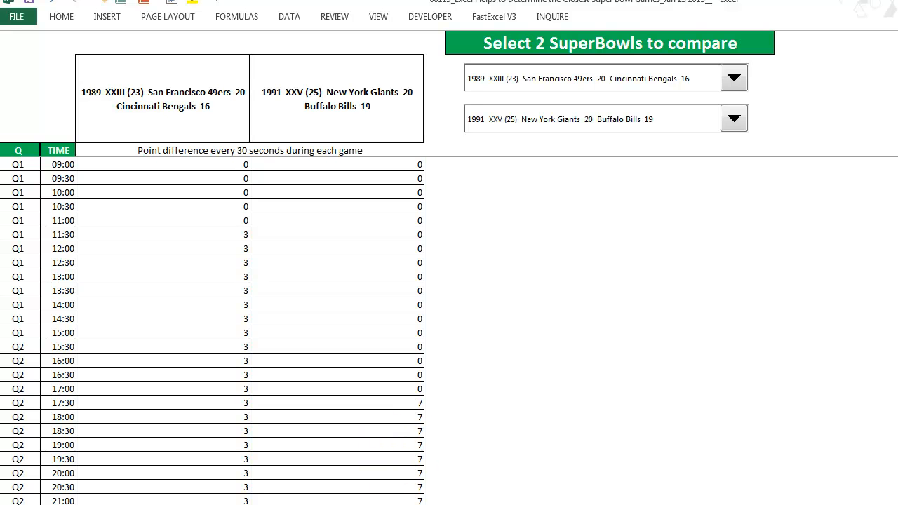
scroll("down", 3)
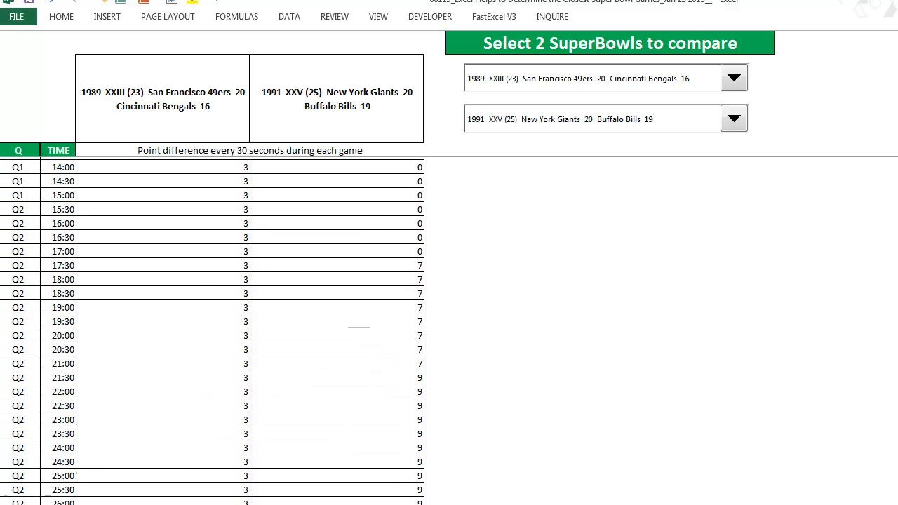
scroll("down", 3)
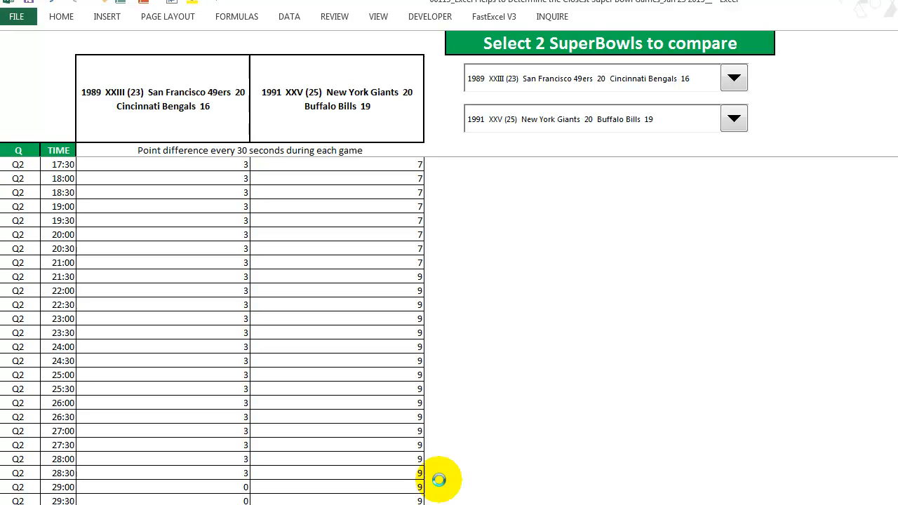
mouse_move(372, 230)
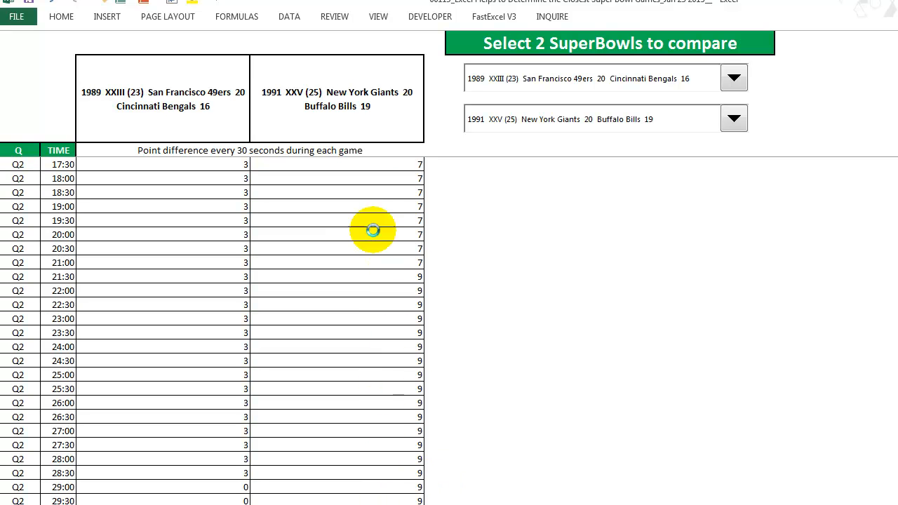
mouse_move(197, 379)
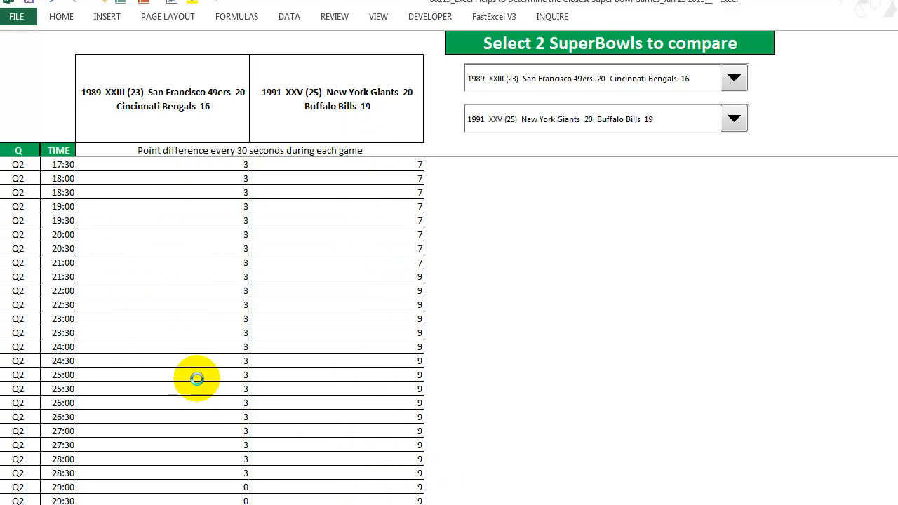
mouse_move(196, 246)
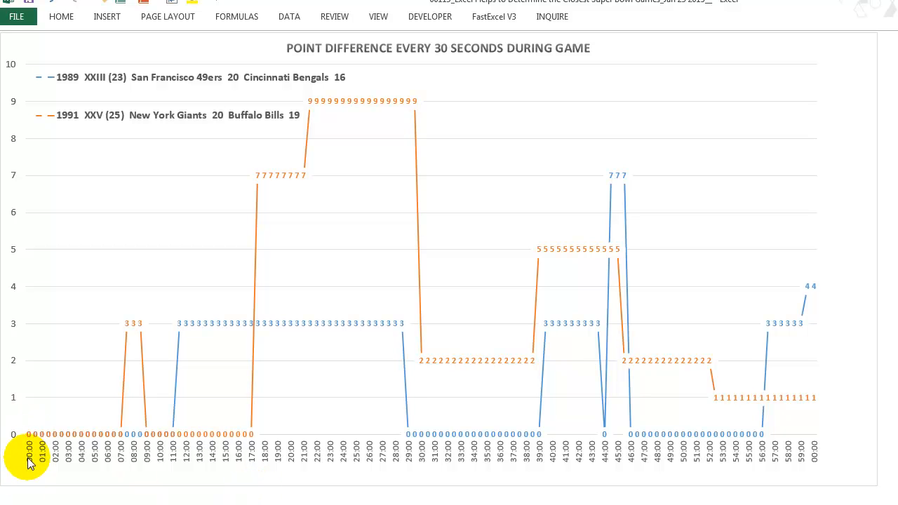
mouse_move(128, 465)
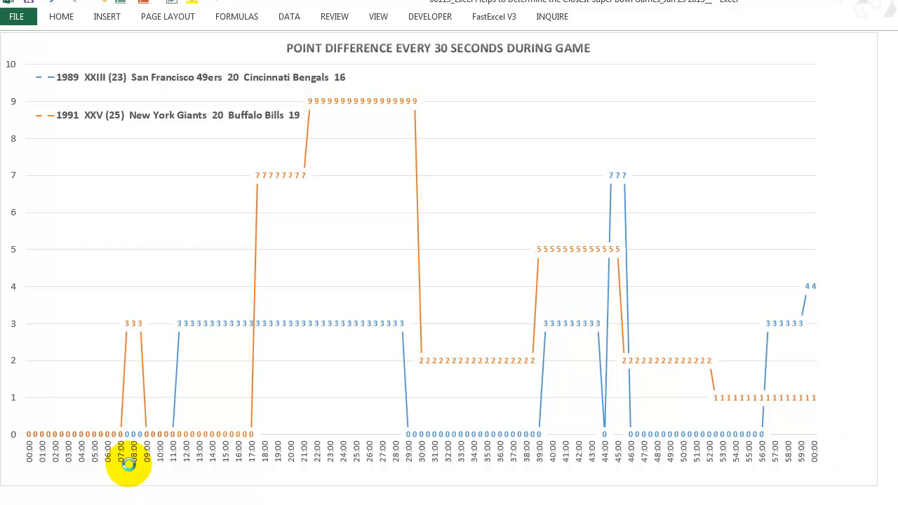
mouse_move(14, 91)
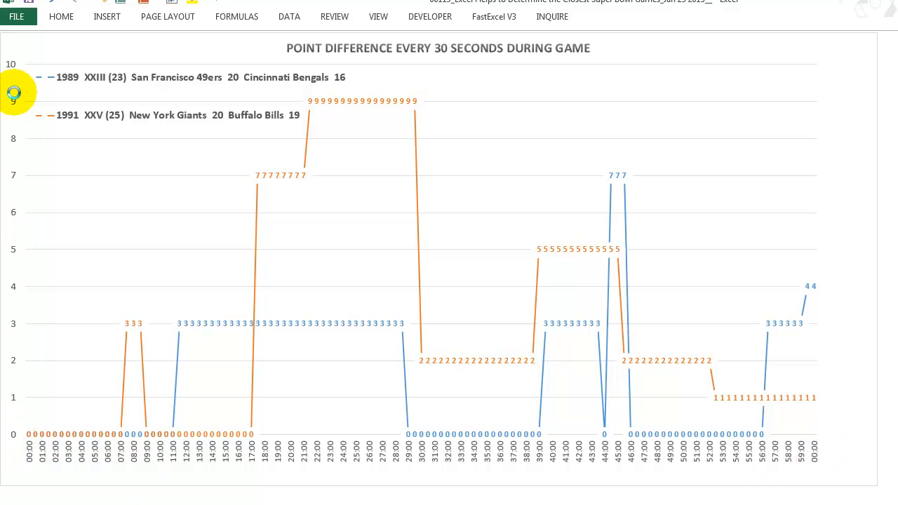
mouse_move(98, 333)
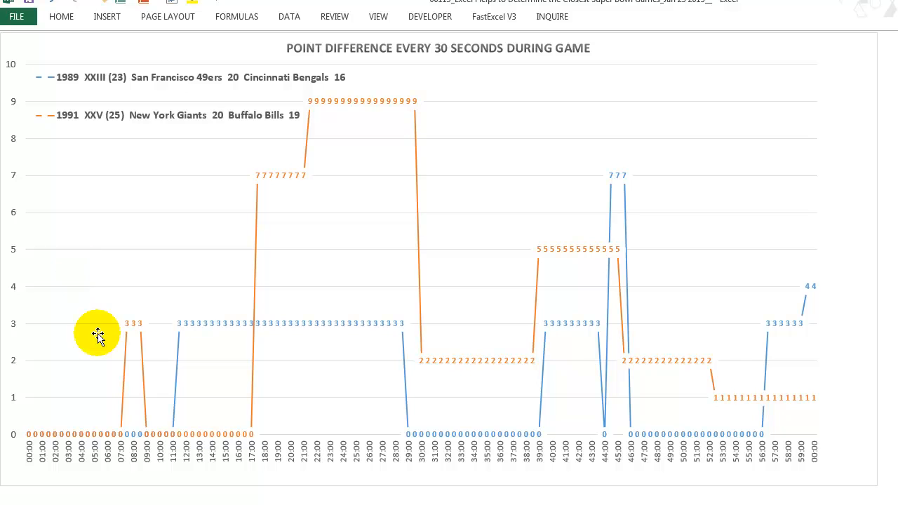
mouse_move(235, 146)
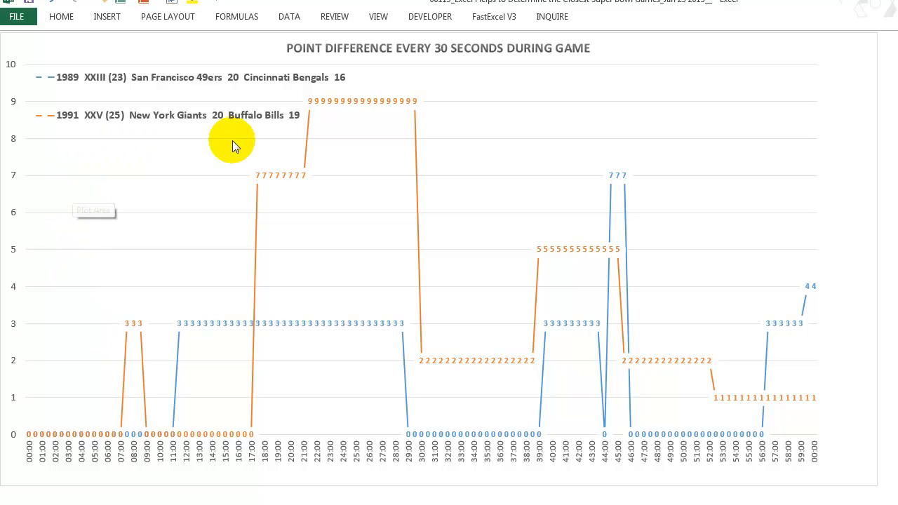
mouse_move(128, 349)
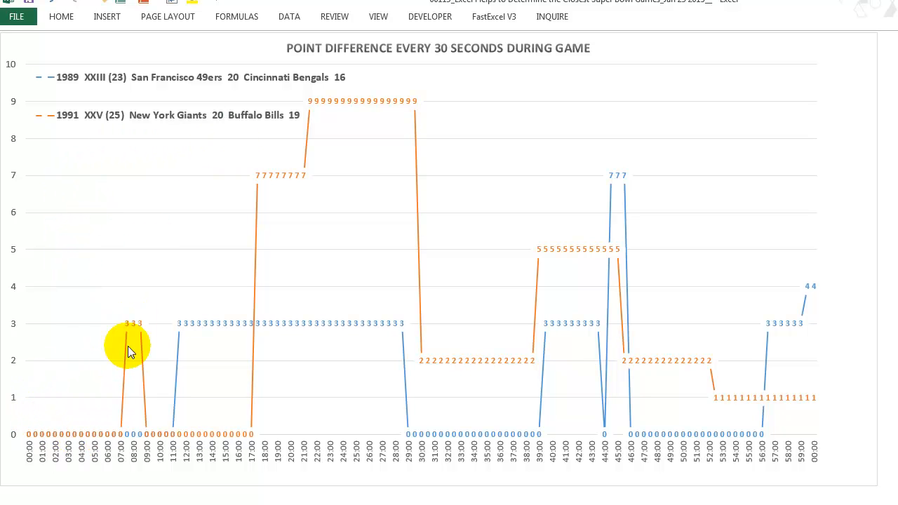
mouse_move(249, 221)
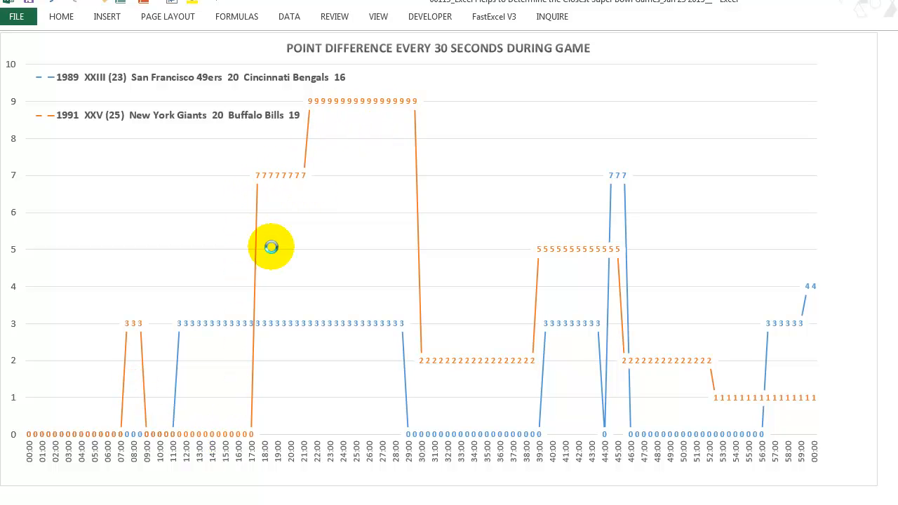
mouse_move(307, 135)
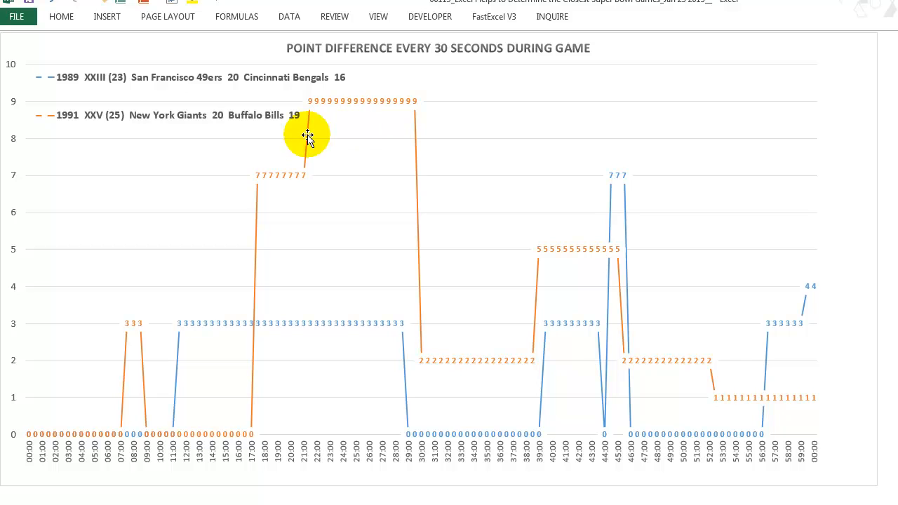
mouse_move(335, 115)
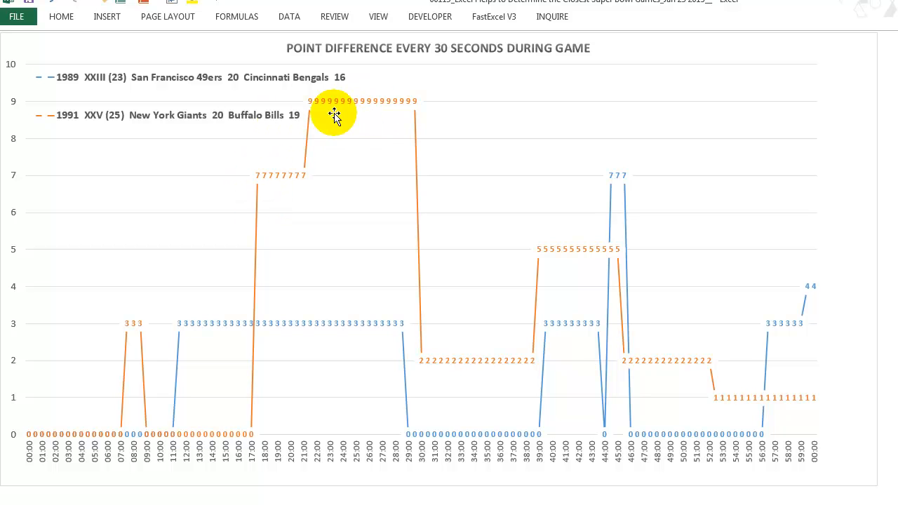
mouse_move(529, 374)
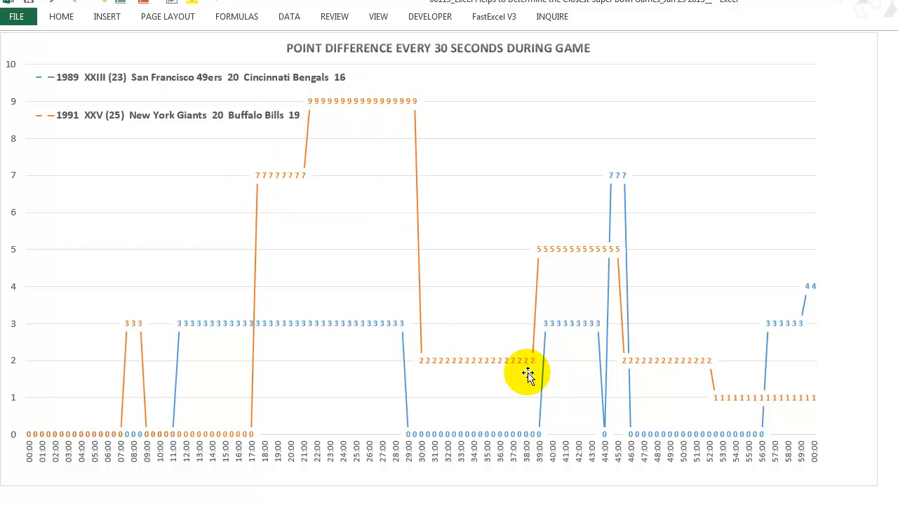
mouse_move(741, 412)
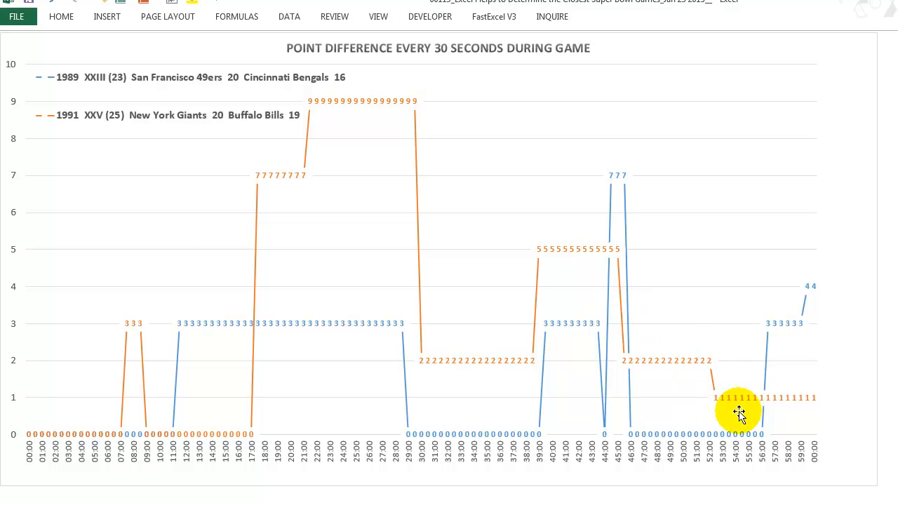
mouse_move(797, 400)
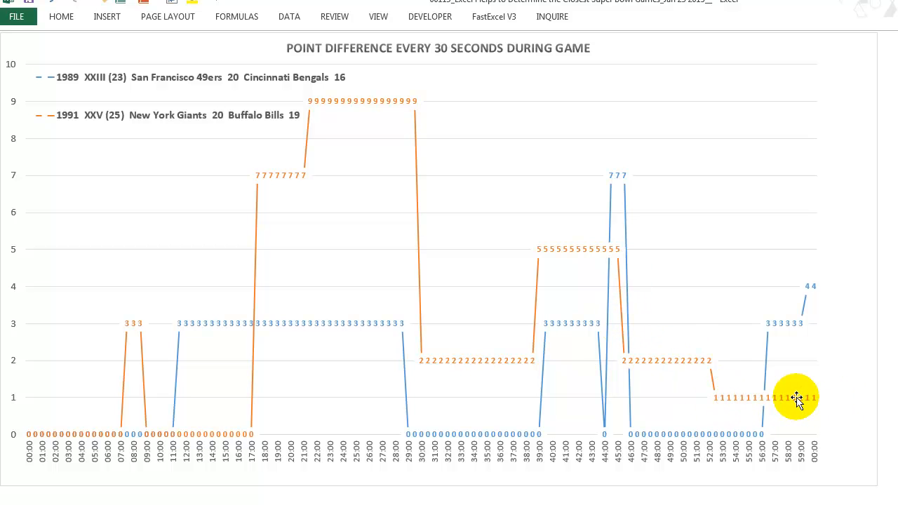
mouse_move(740, 397)
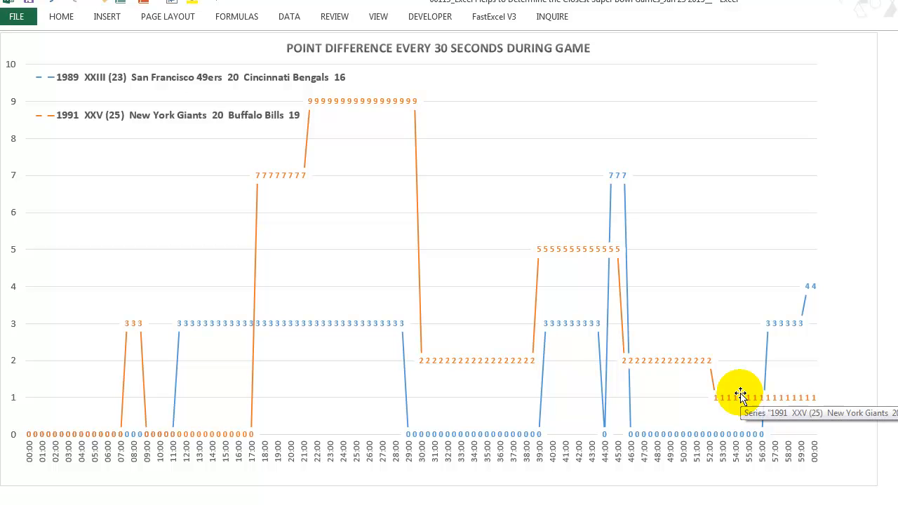
mouse_move(227, 235)
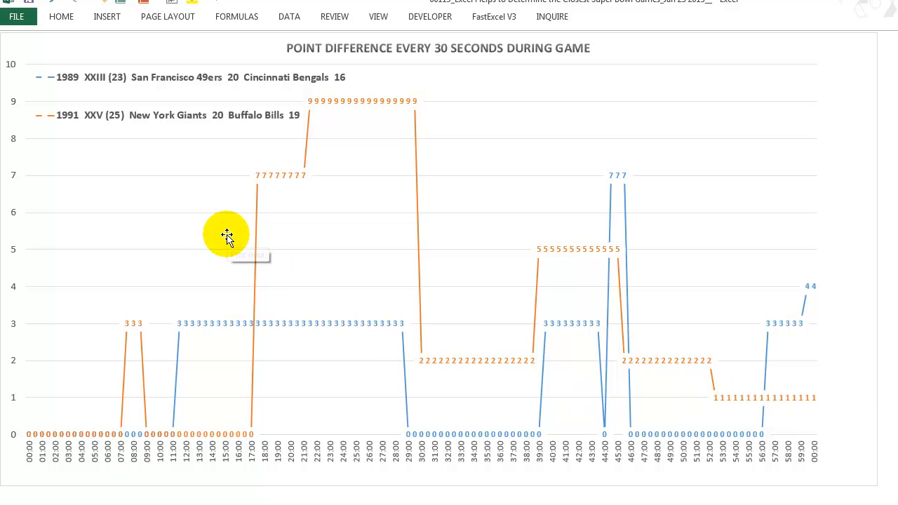
mouse_move(142, 370)
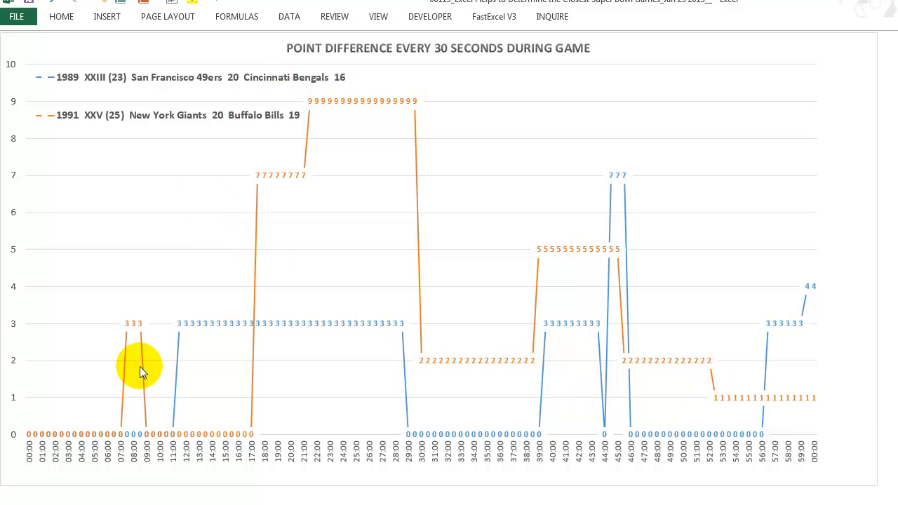
mouse_move(303, 78)
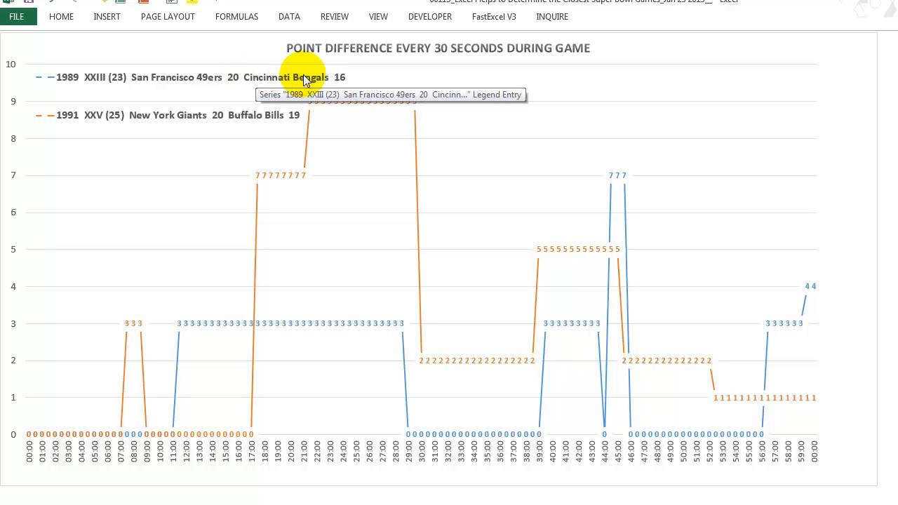
mouse_move(51, 411)
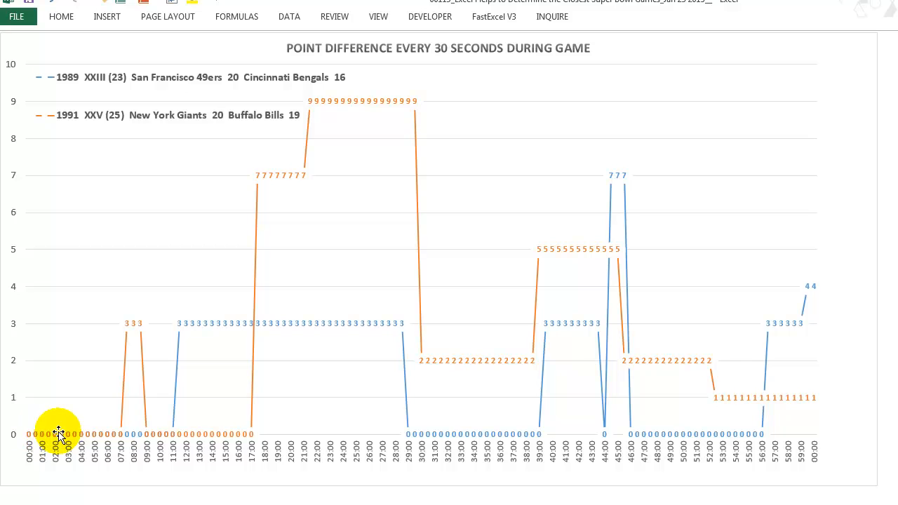
mouse_move(152, 433)
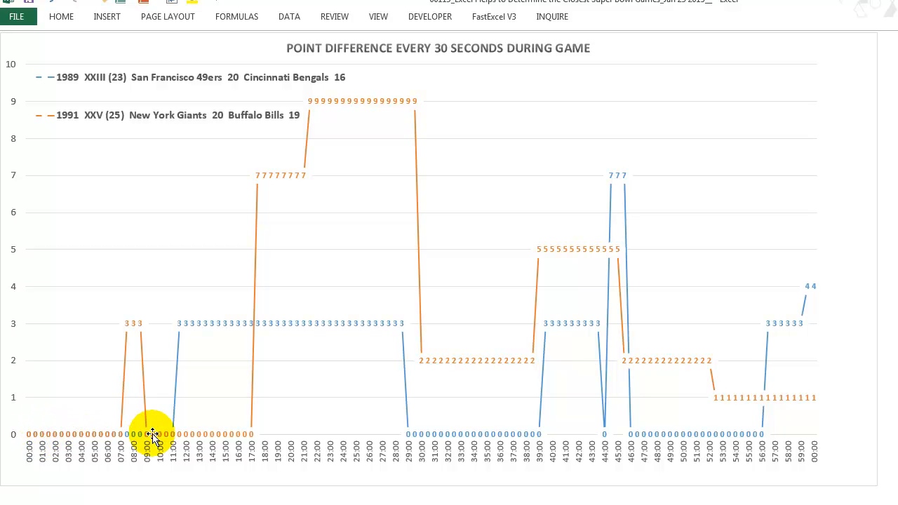
mouse_move(394, 327)
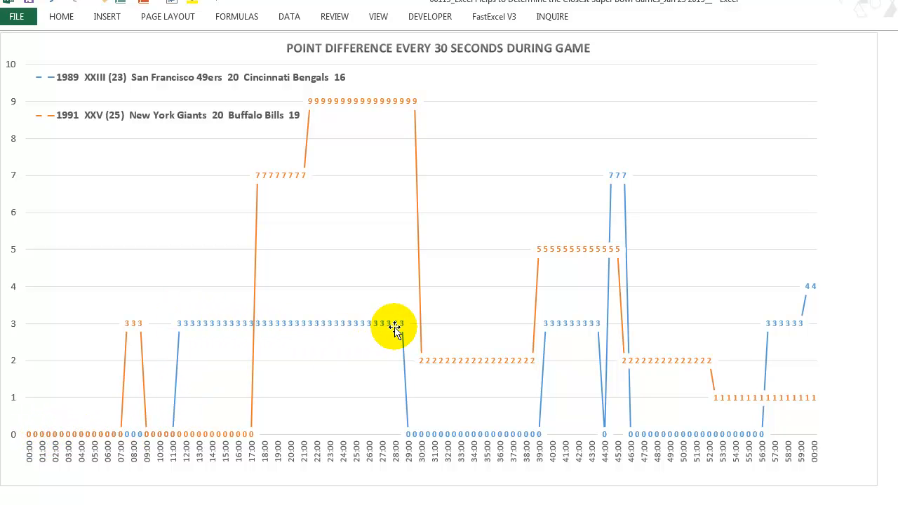
mouse_move(600, 339)
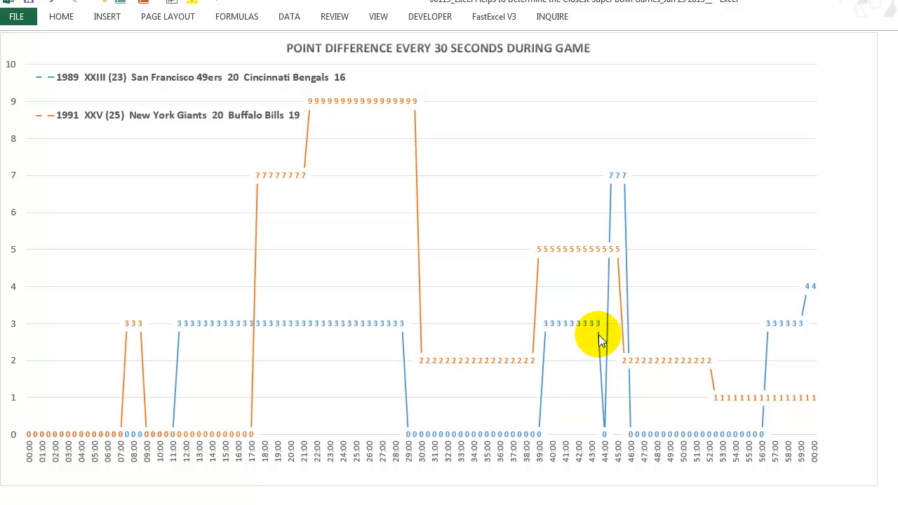
mouse_move(616, 177)
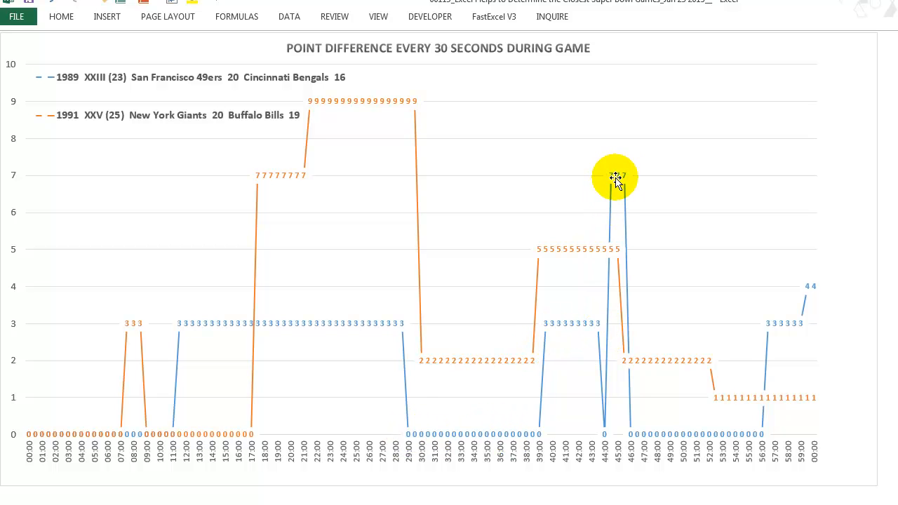
mouse_move(735, 440)
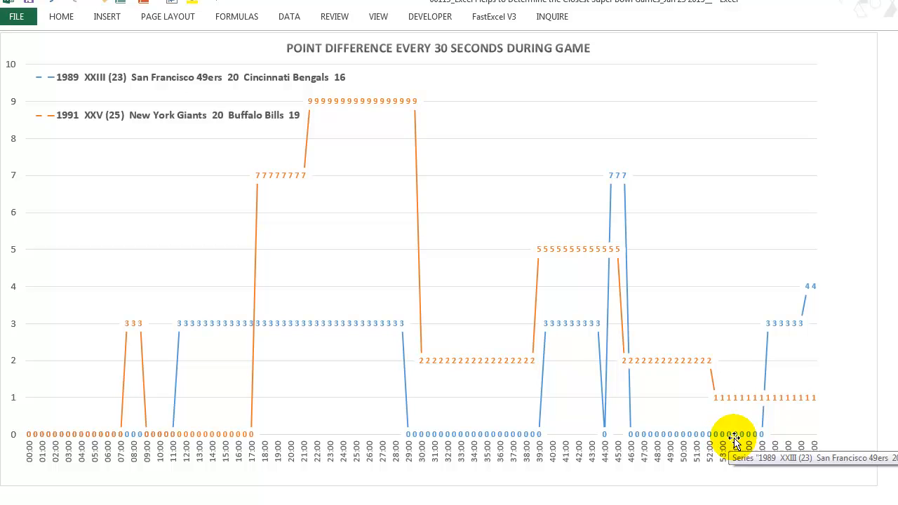
mouse_move(796, 330)
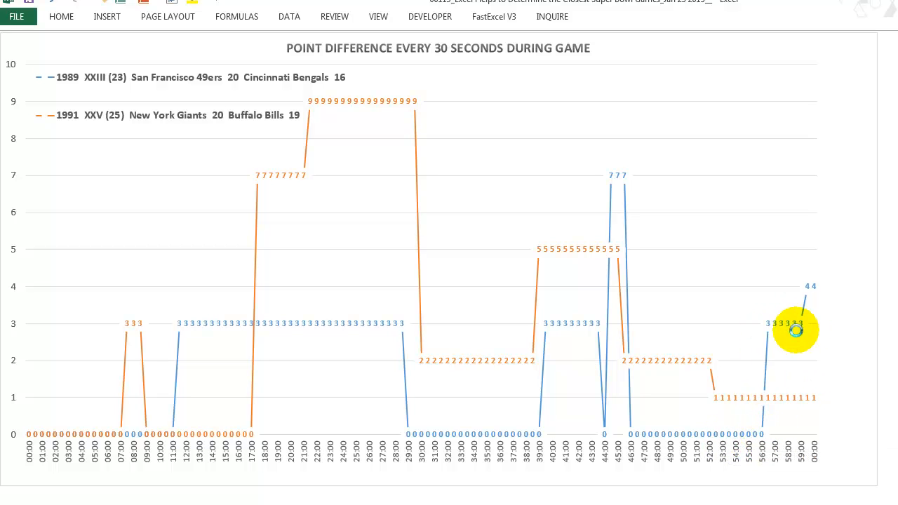
mouse_move(711, 409)
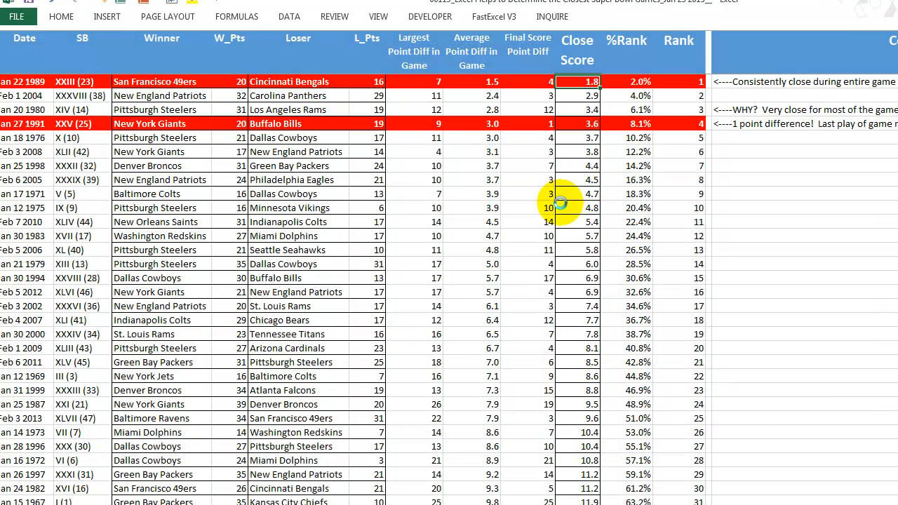
mouse_move(762, 109)
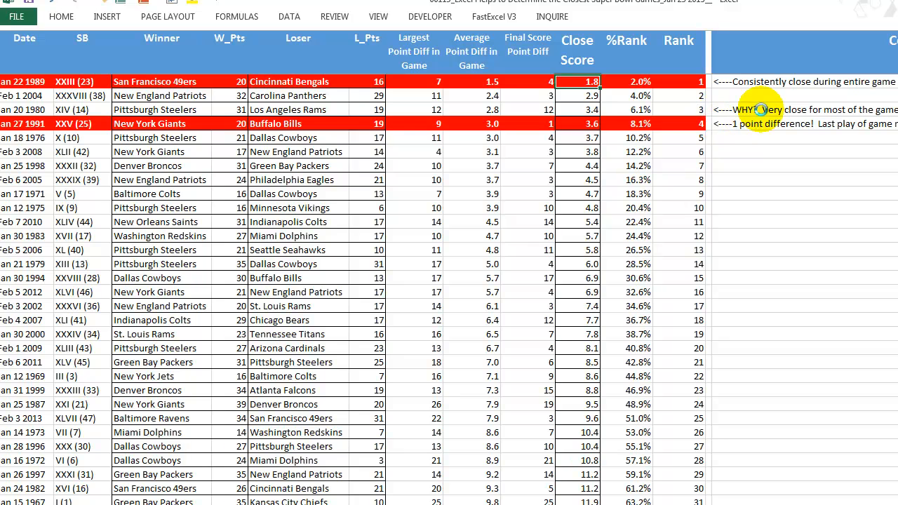